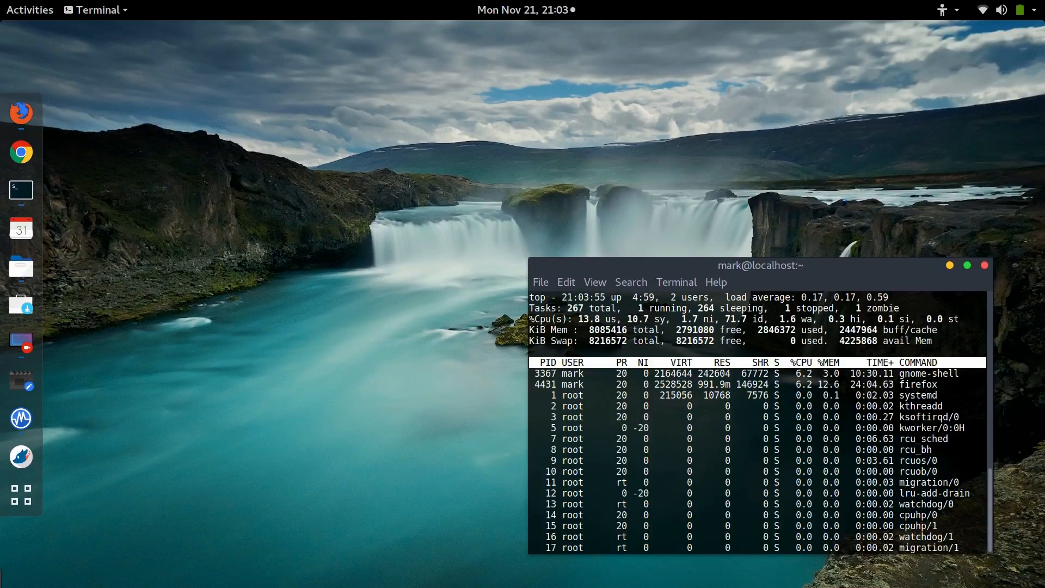
pyautogui.moveTo(55, 207)
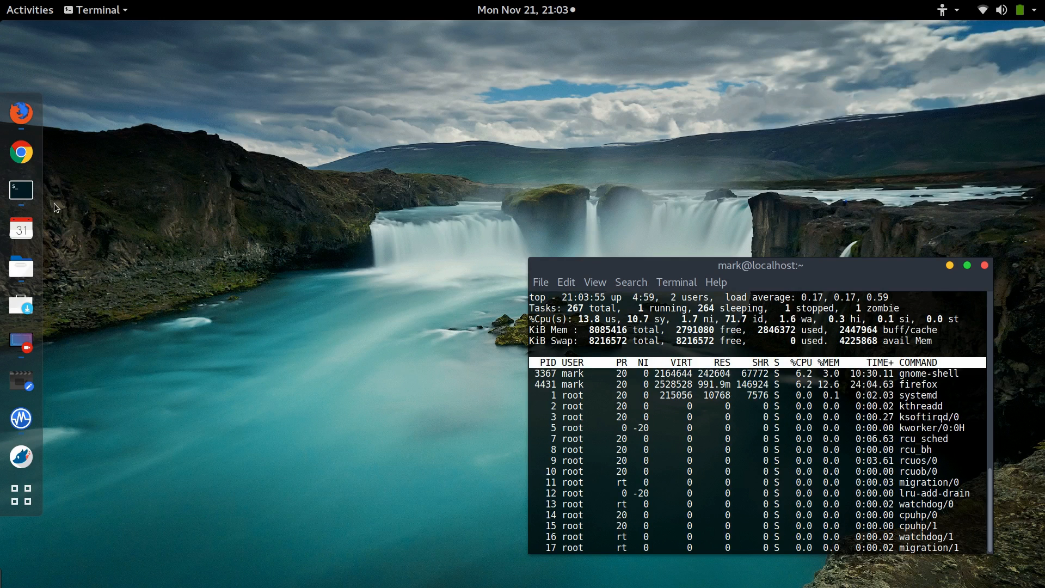
# Step: Raise the Firefox browser window over the terminal running top
pyautogui.click(21, 113)
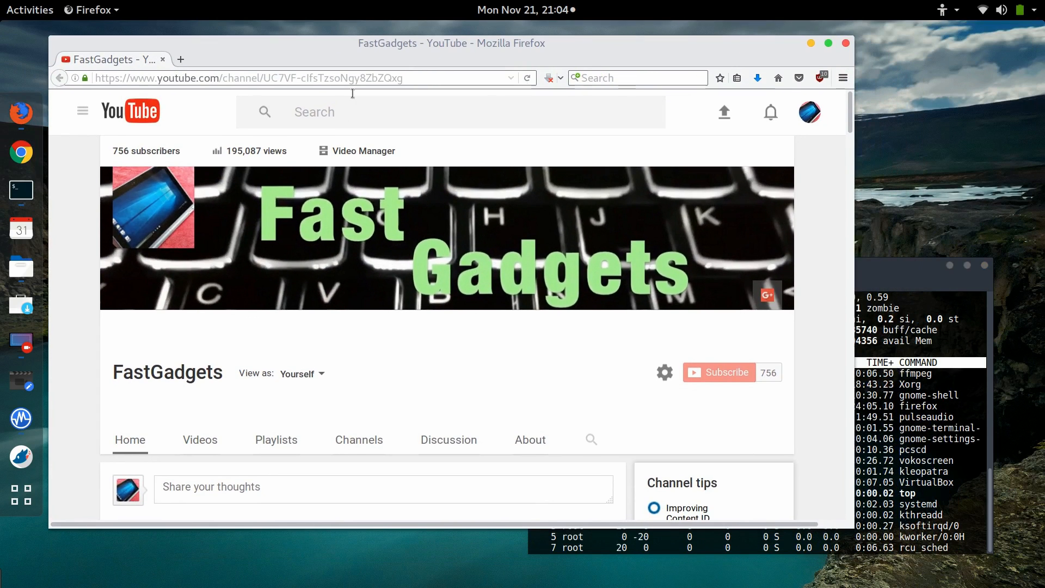
# Step: Play the 'Fedora 25 Beta: What's New?' video from the FastGadgets channel page
pyautogui.scroll(-3)
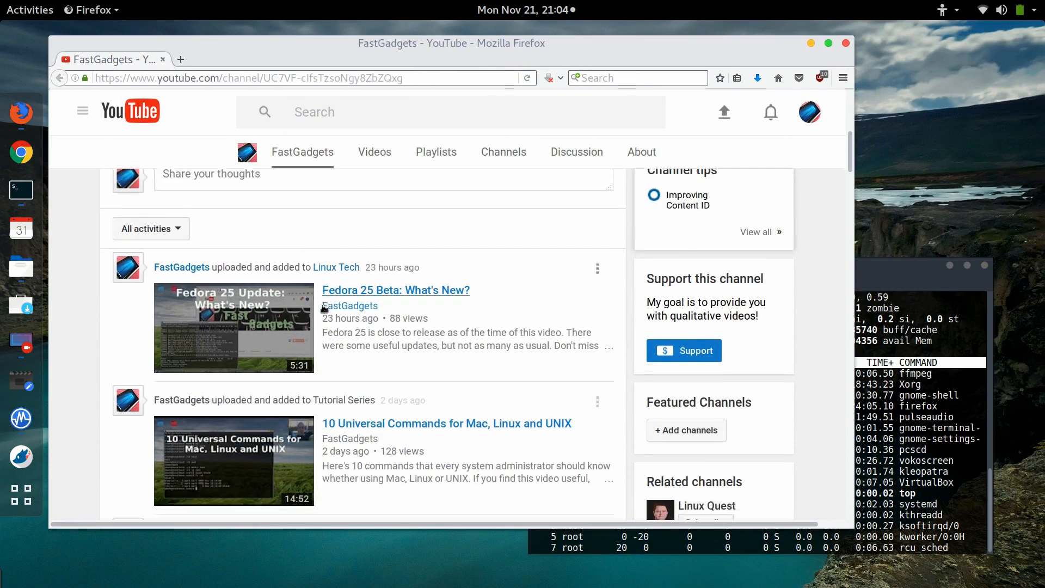
pyautogui.scroll(-3)
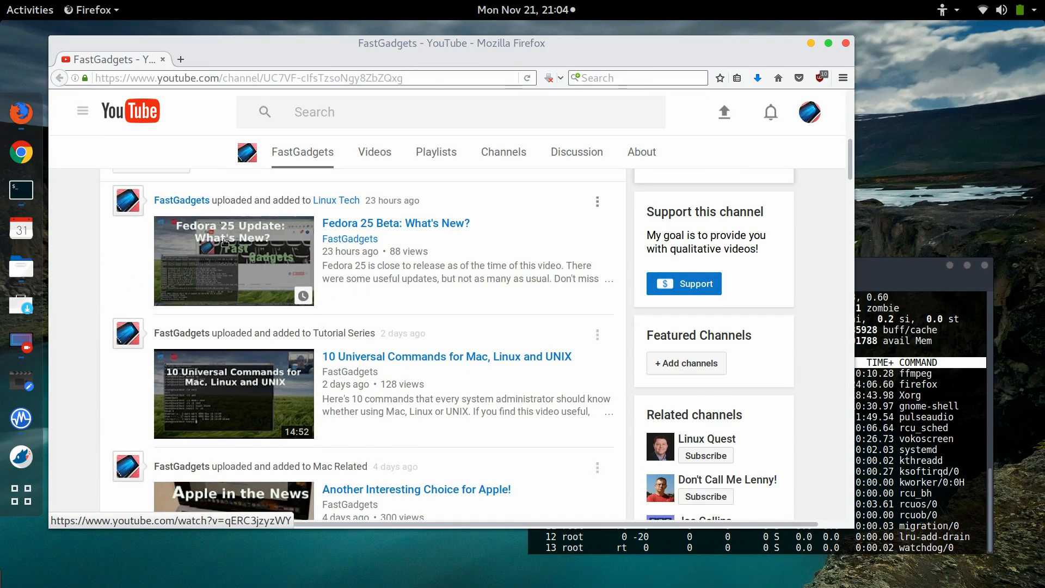
pyautogui.click(395, 222)
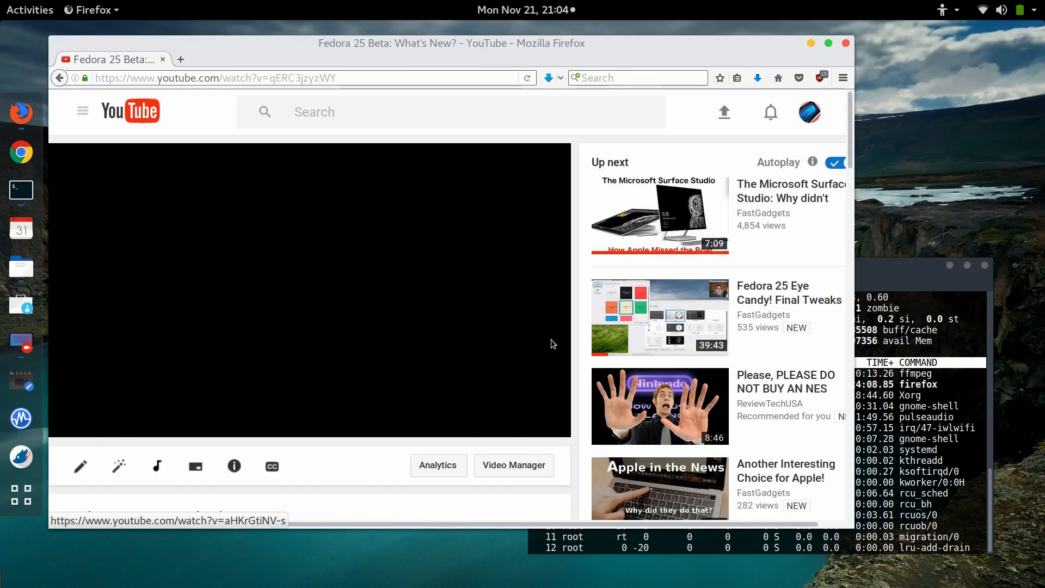
pyautogui.click(309, 293)
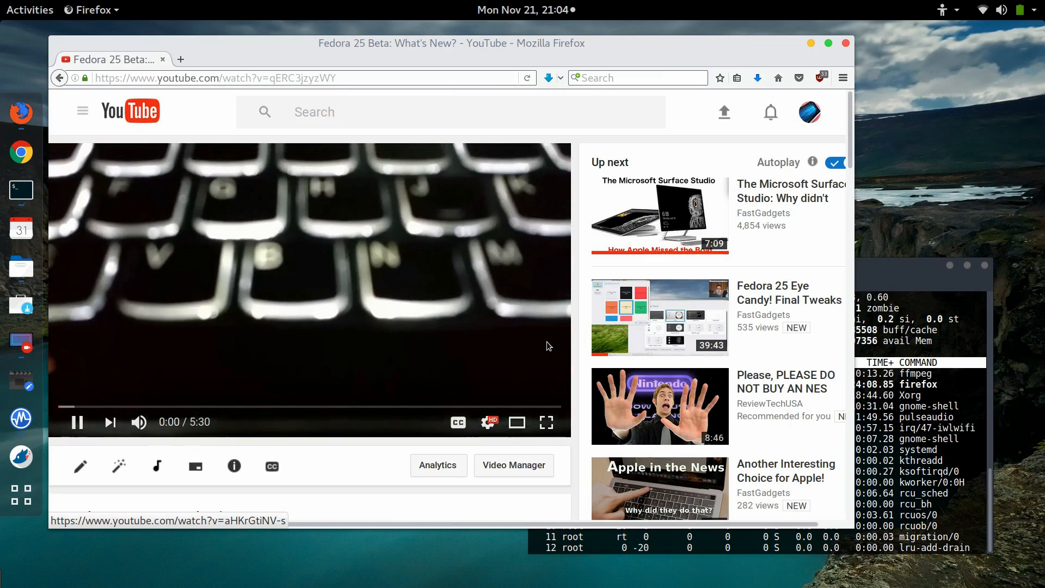
pyautogui.click(76, 422)
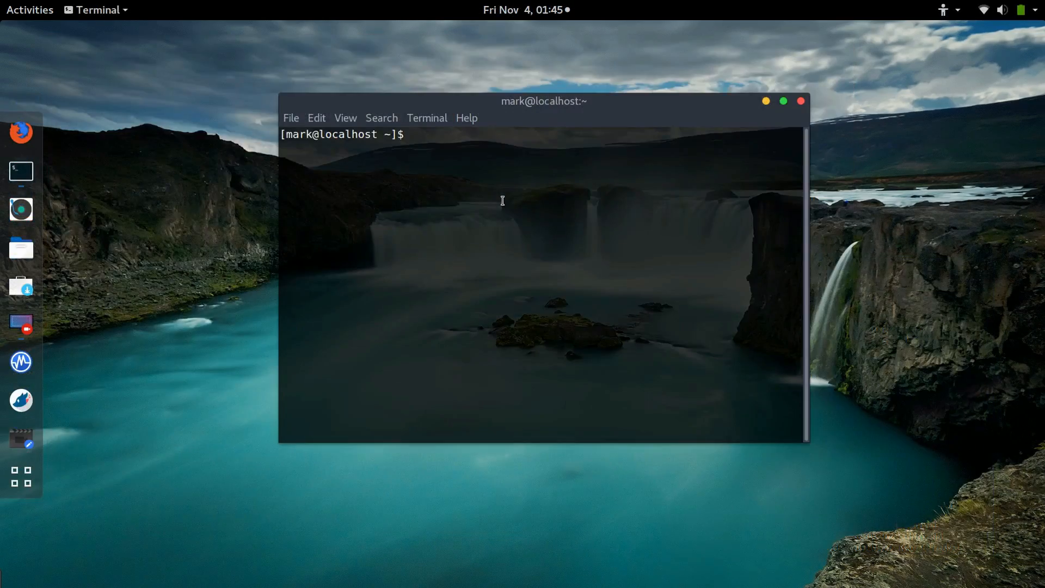
# Step: Open a root shell with sudo bash and launch dnf update
pyautogui.write('sudo bas')
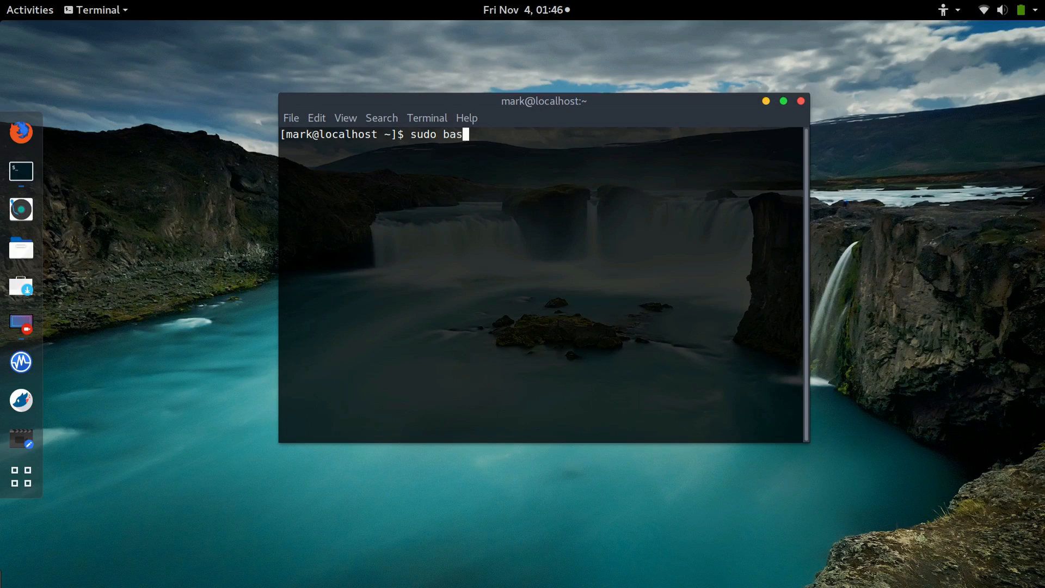
pyautogui.press('Return')
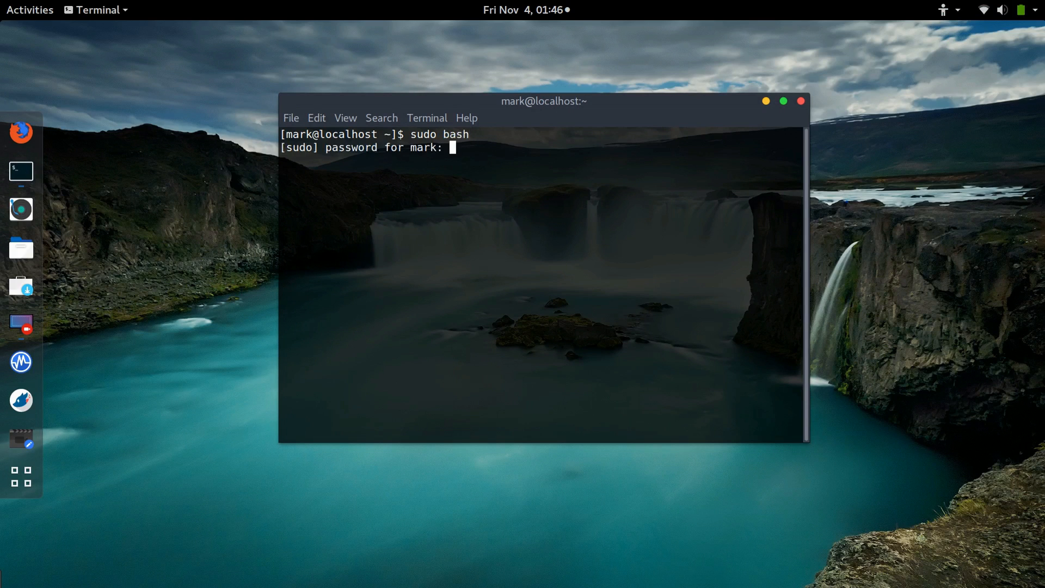
pyautogui.write('dnf update')
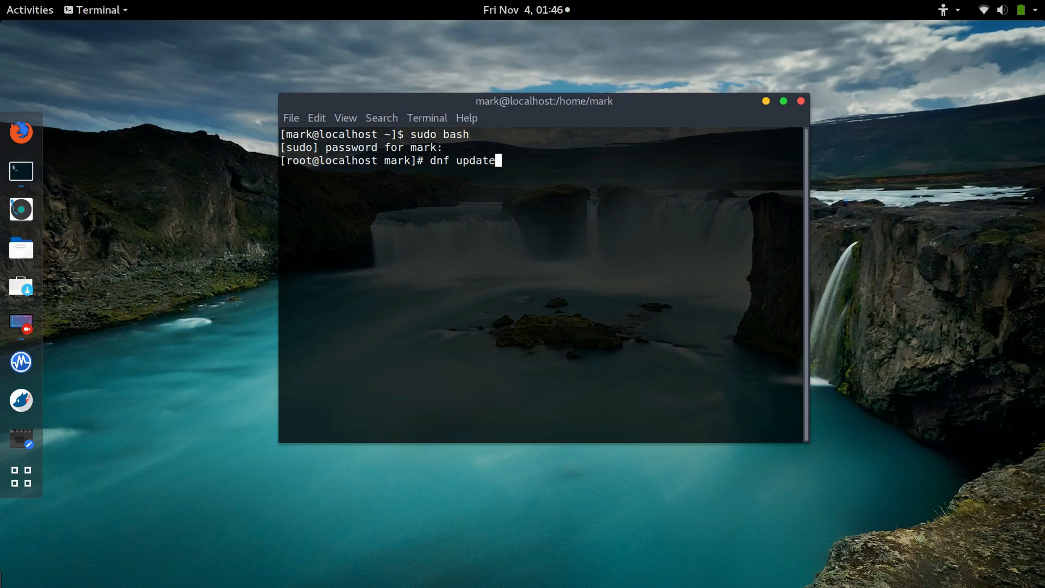
pyautogui.press('Return')
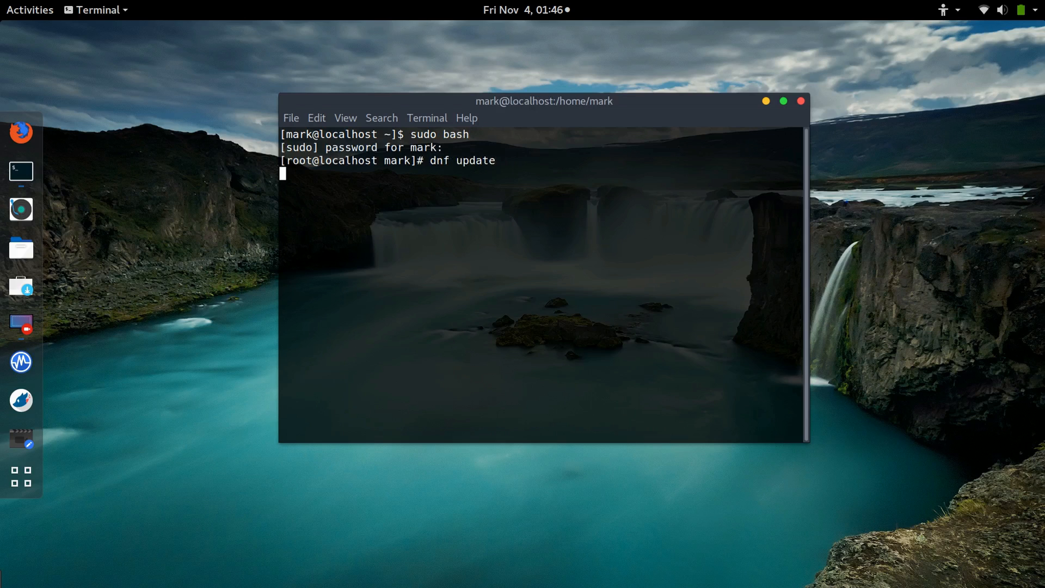
pyautogui.press('Return')
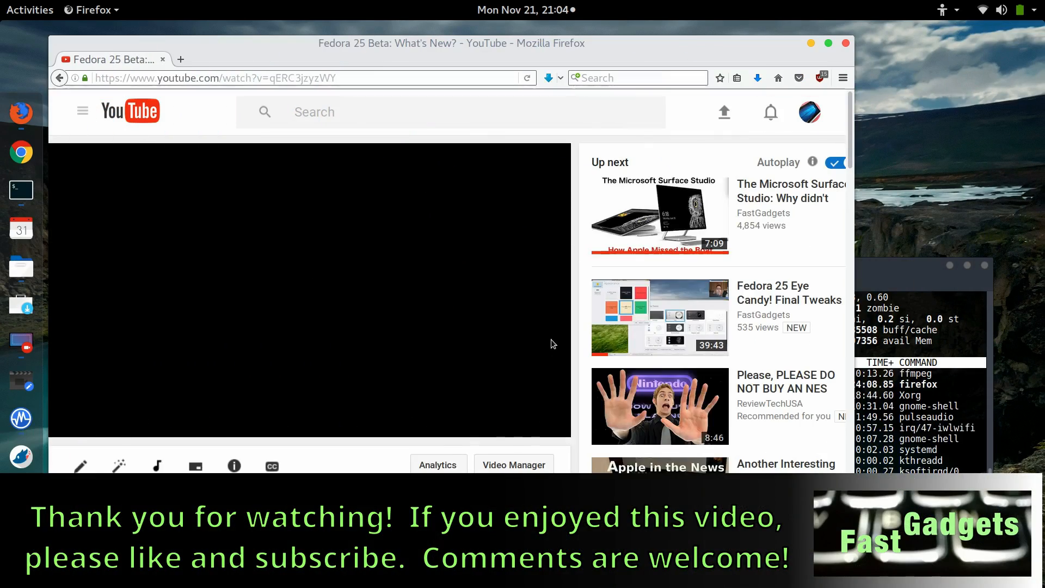
# Step: Resume the Fedora 25 Beta video and bring the terminal running top to the front
pyautogui.click(310, 293)
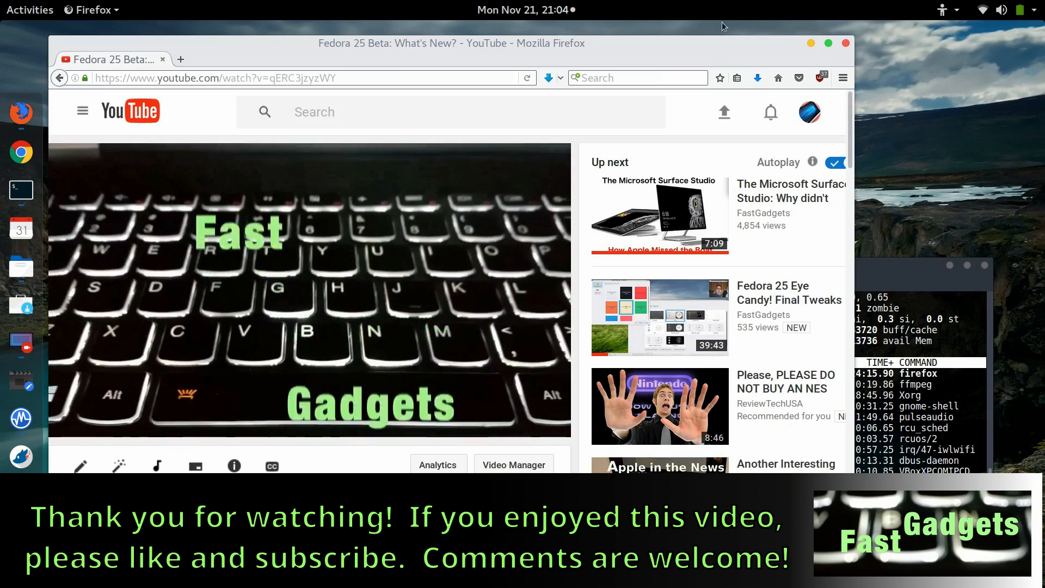
pyautogui.click(760, 265)
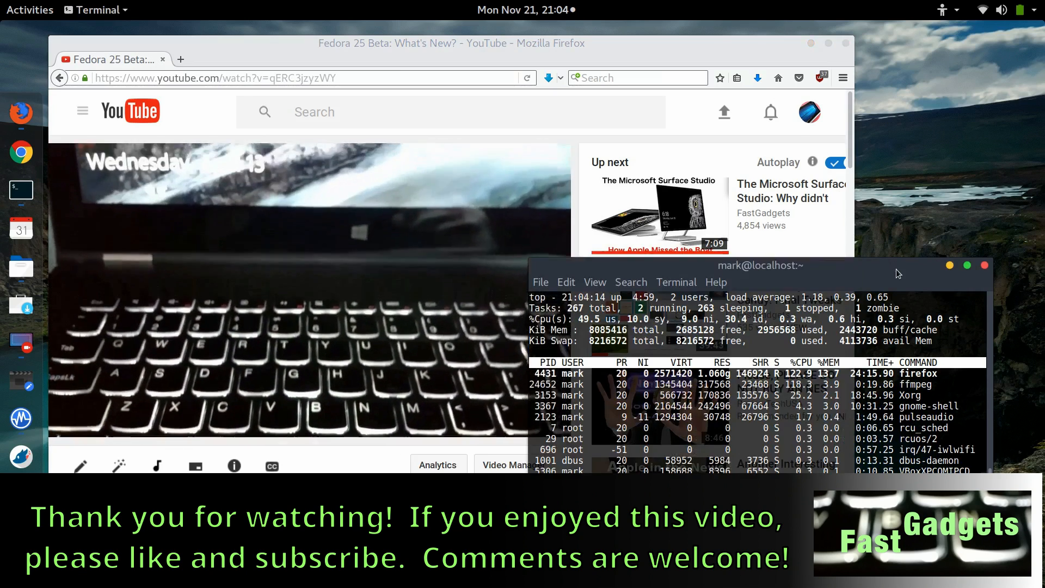